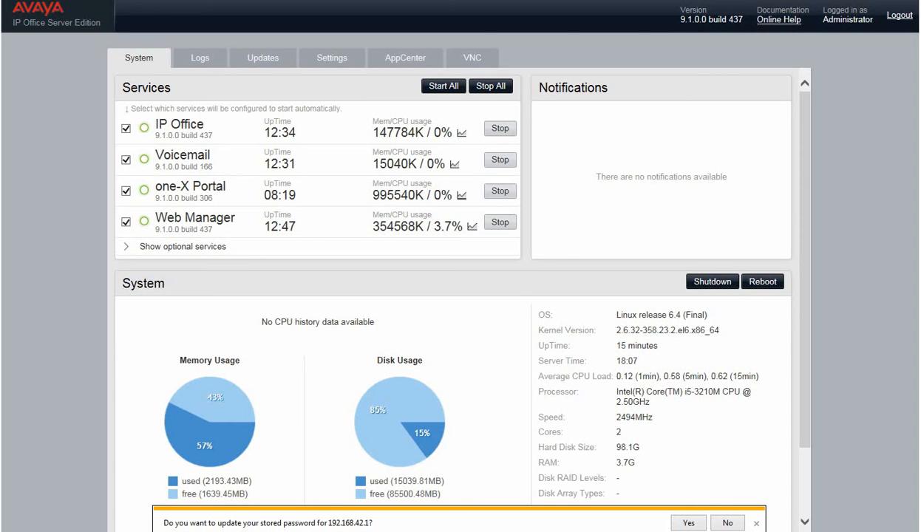
pyautogui.moveTo(243, 58)
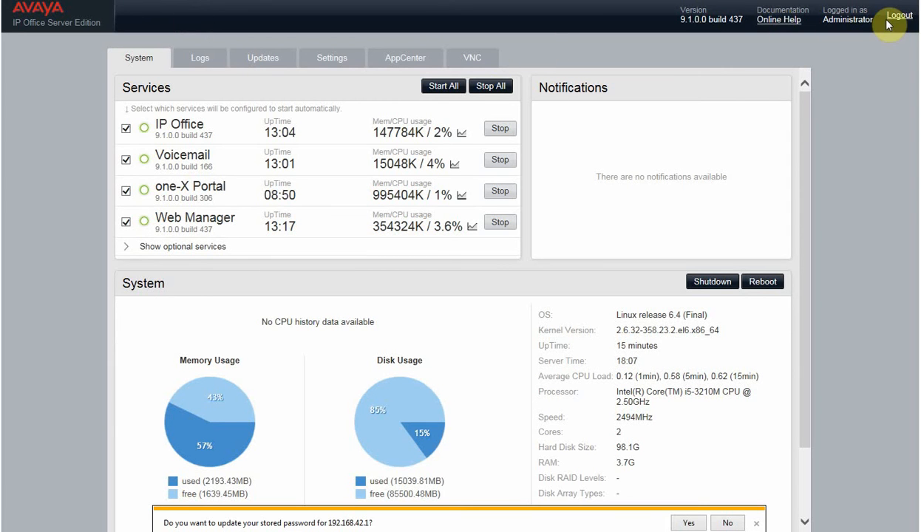
pyautogui.moveTo(897, 34)
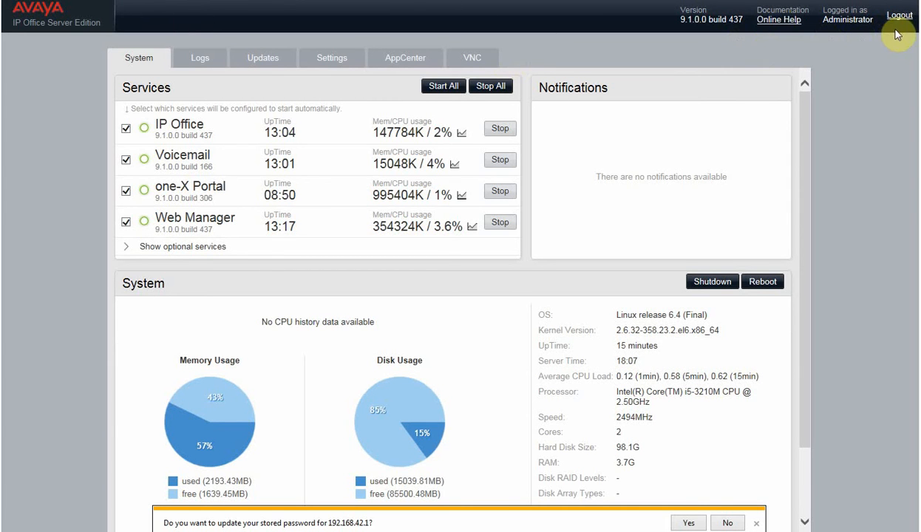
pyautogui.moveTo(900, 15)
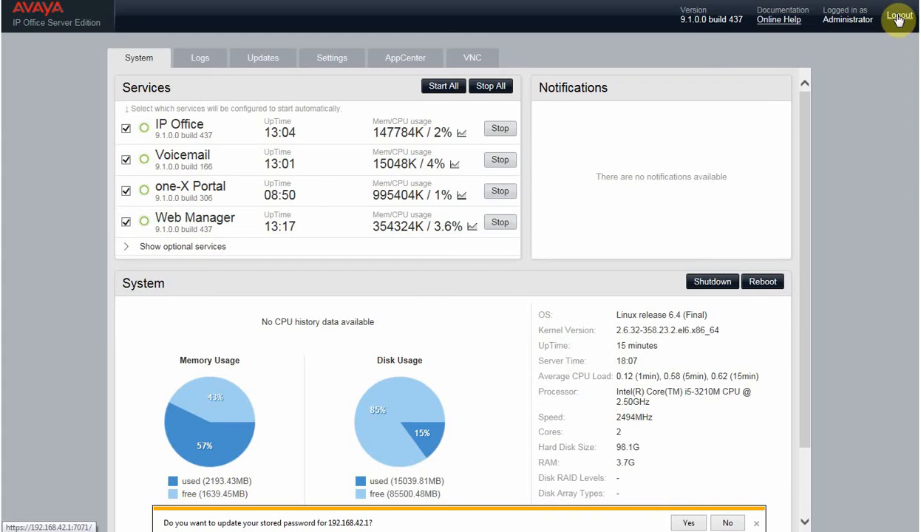
# Log out, then log back in as Administrator, re-entering the password after a failed logon
pyautogui.click(899, 16)
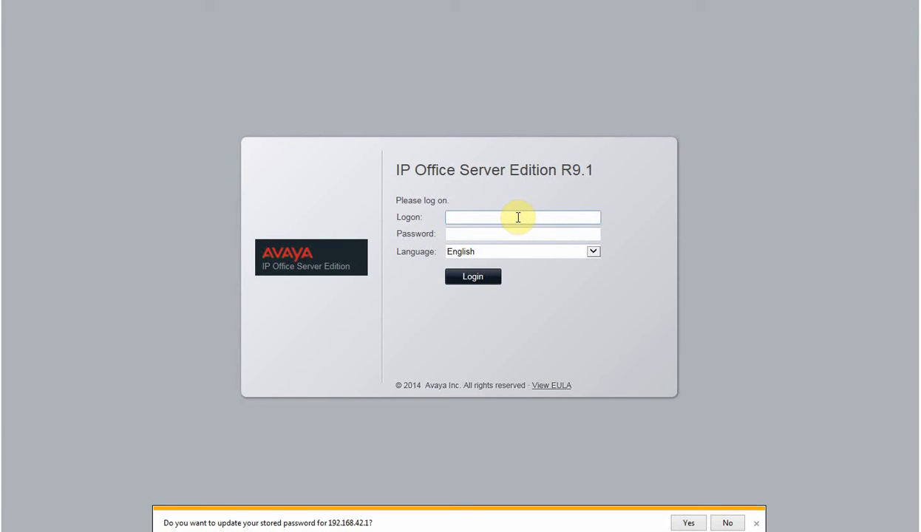
pyautogui.write('Administrator')
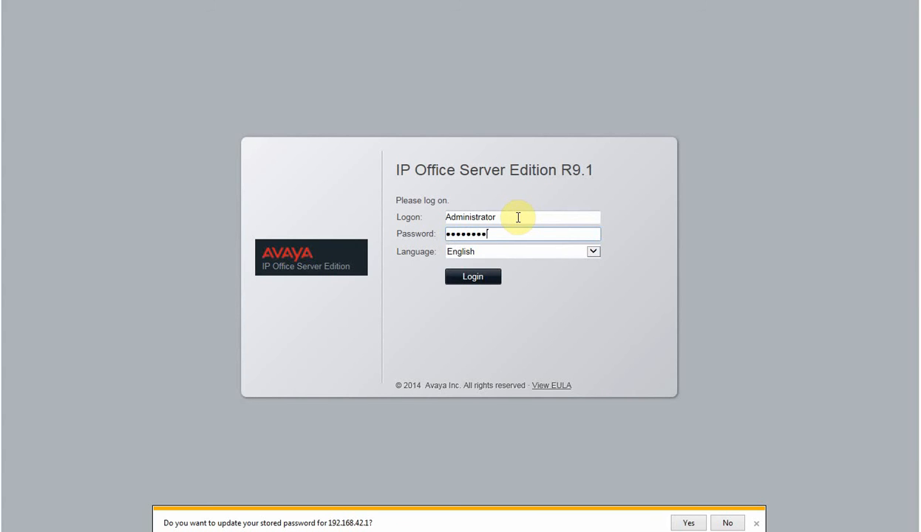
pyautogui.click(473, 276)
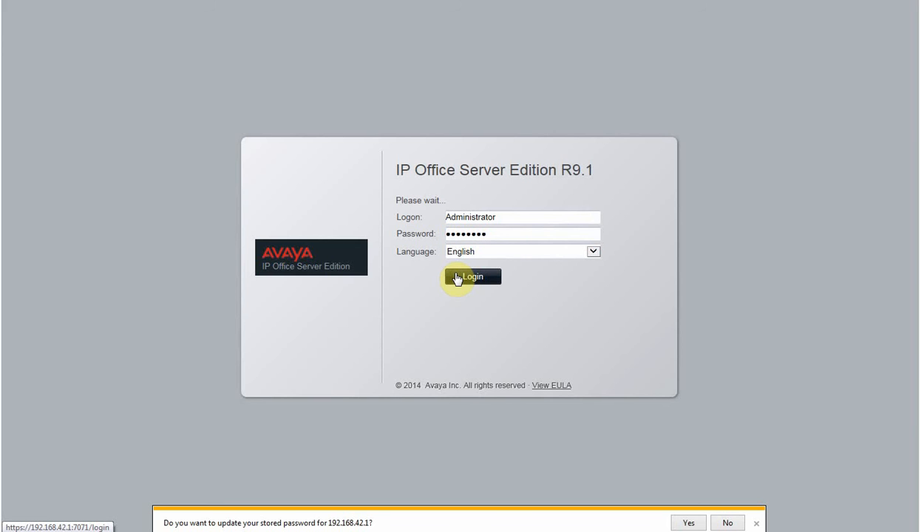
pyautogui.click(472, 276)
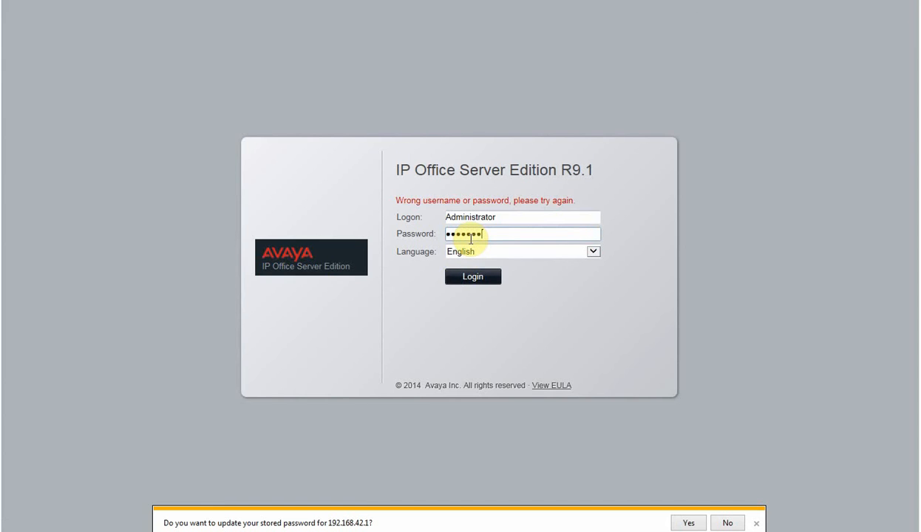
pyautogui.click(473, 276)
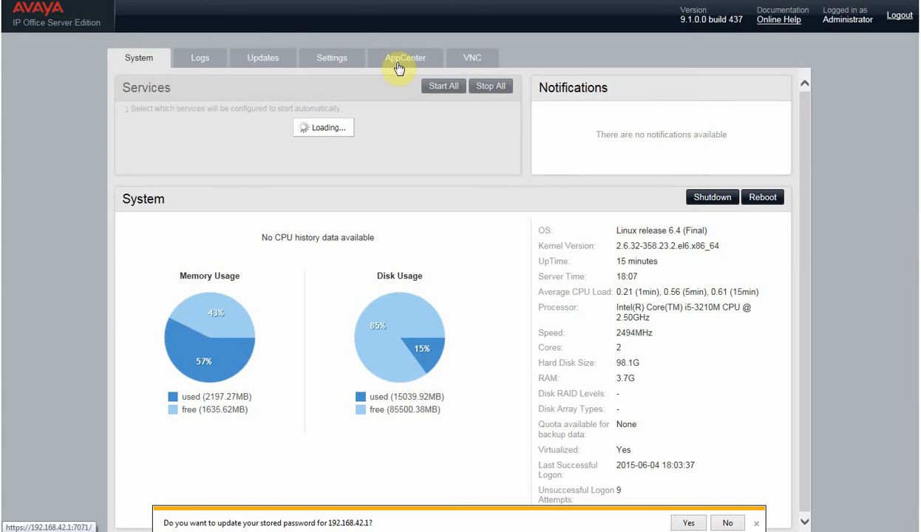
pyautogui.moveTo(292, 51)
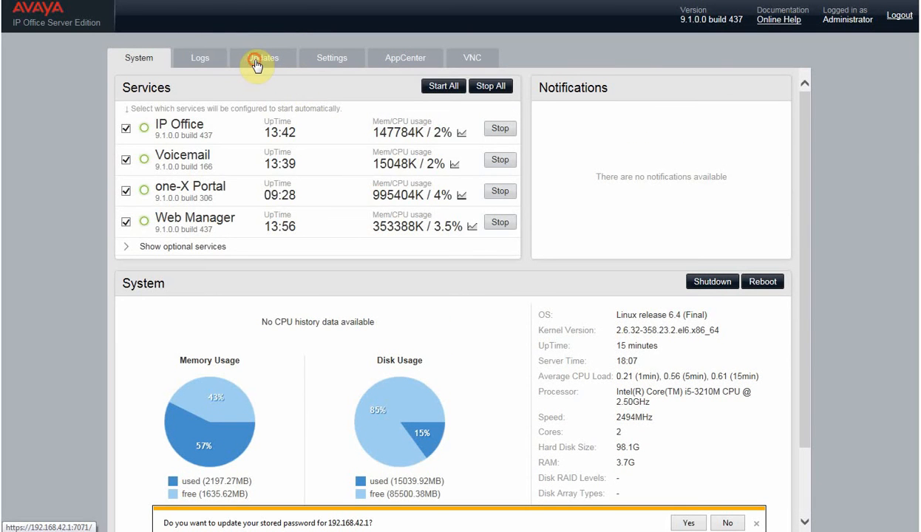
# Uninstall the IP Office service from the Updates tab, confirming the stop and removal
pyautogui.click(262, 58)
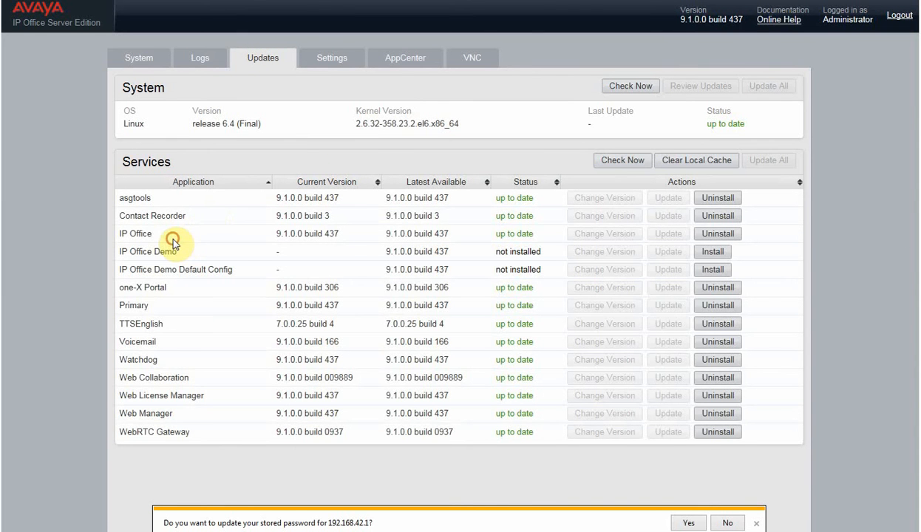
pyautogui.click(135, 234)
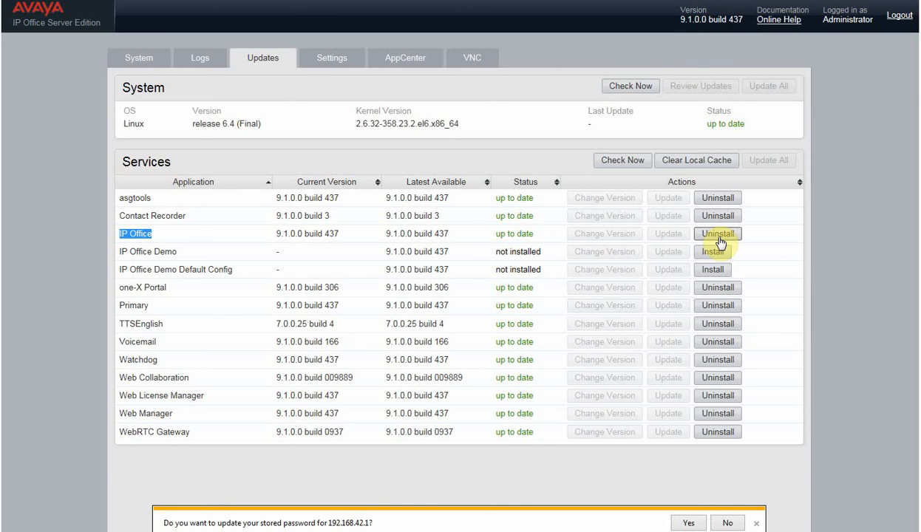
pyautogui.click(717, 233)
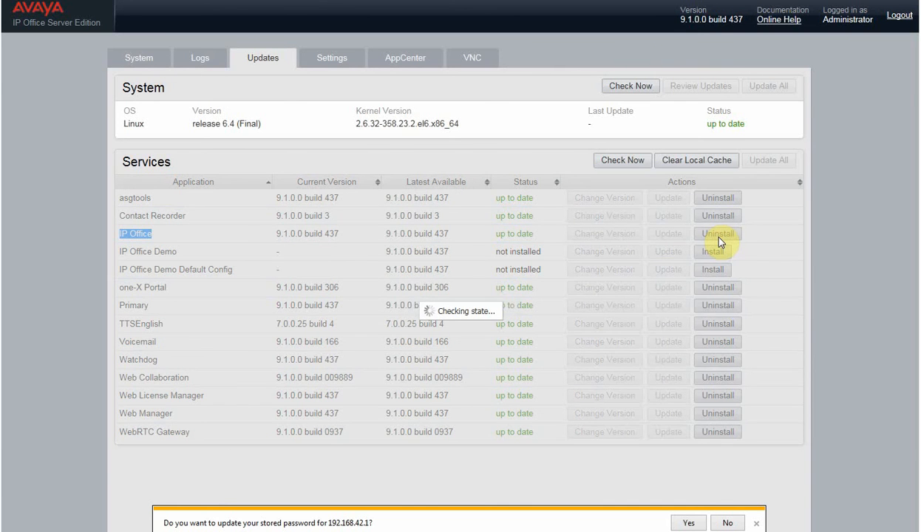
pyautogui.click(717, 233)
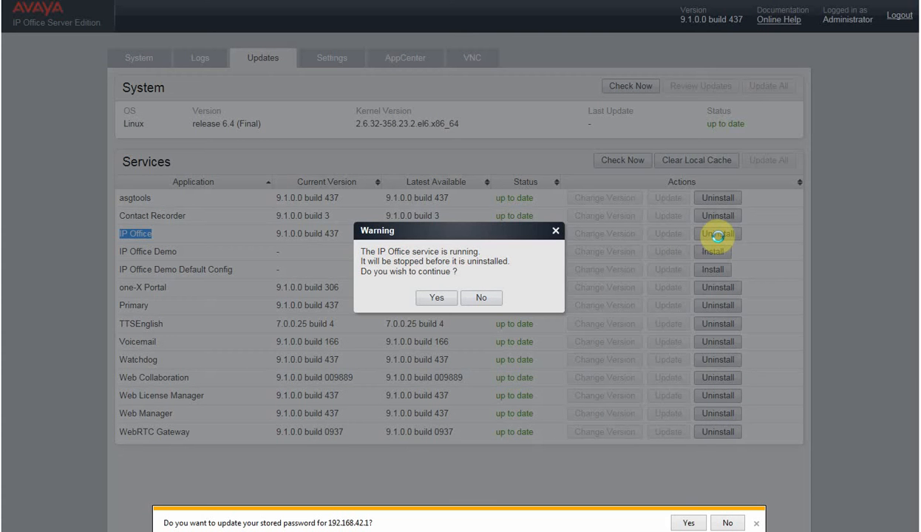
pyautogui.moveTo(403, 277)
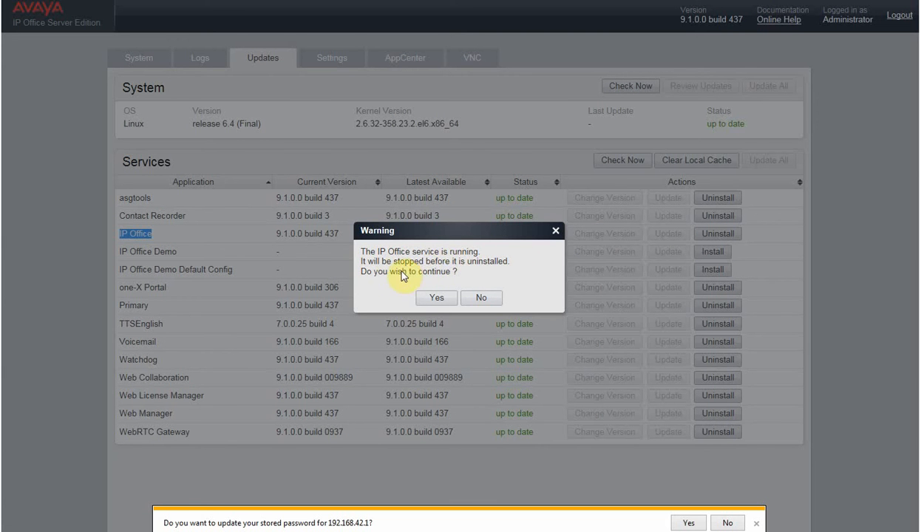
pyautogui.moveTo(449, 279)
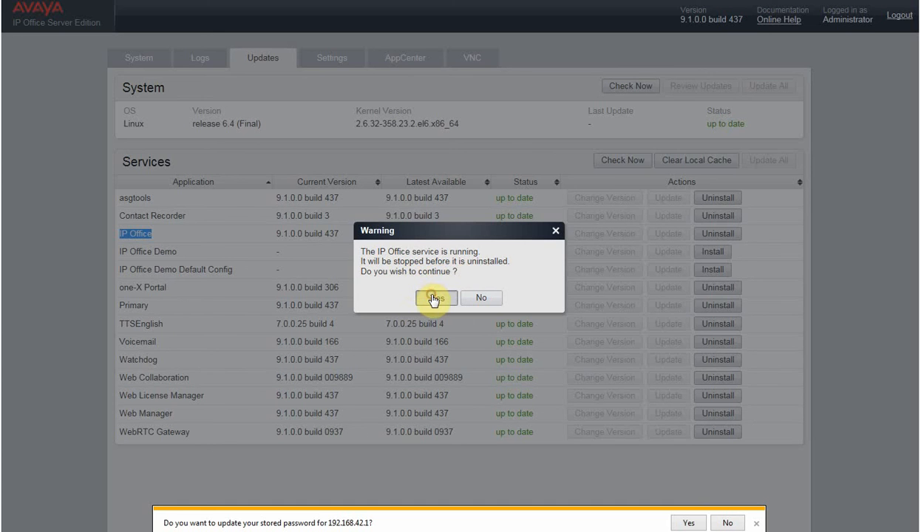
pyautogui.click(436, 297)
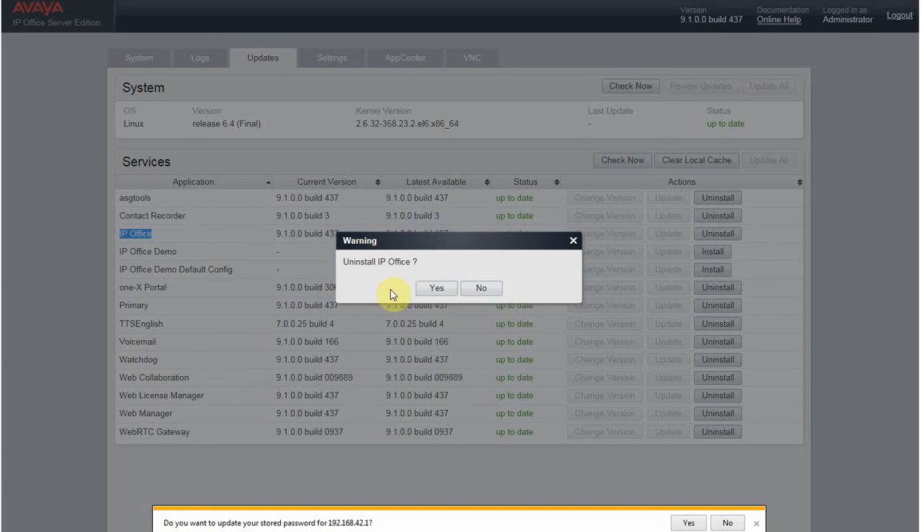
pyautogui.click(436, 288)
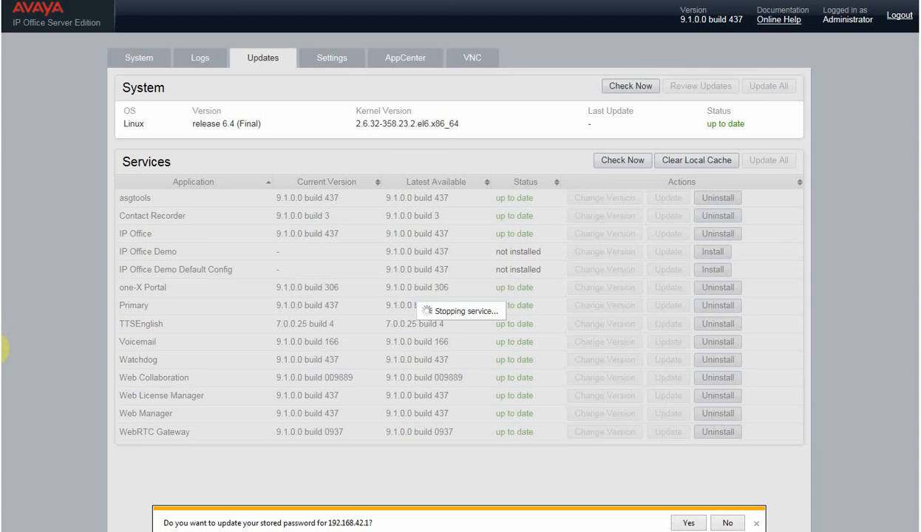
pyautogui.moveTo(264, 247)
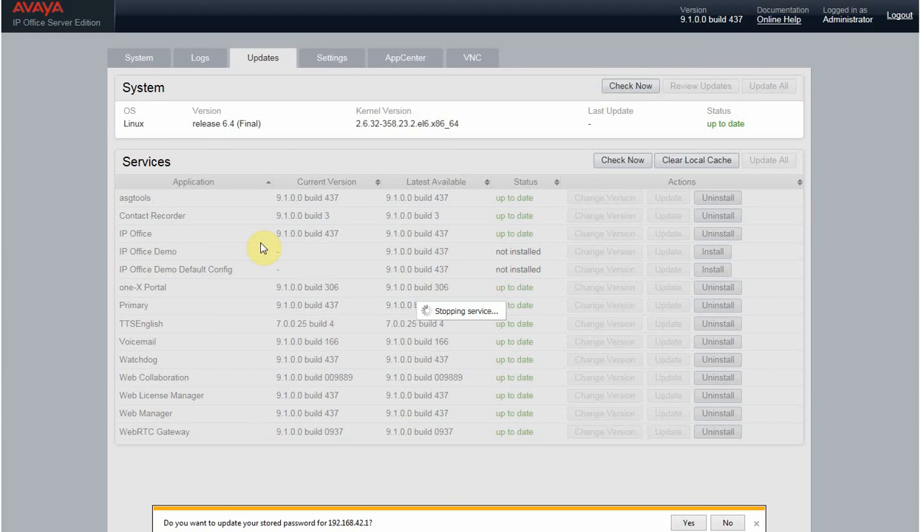
pyautogui.moveTo(271, 250)
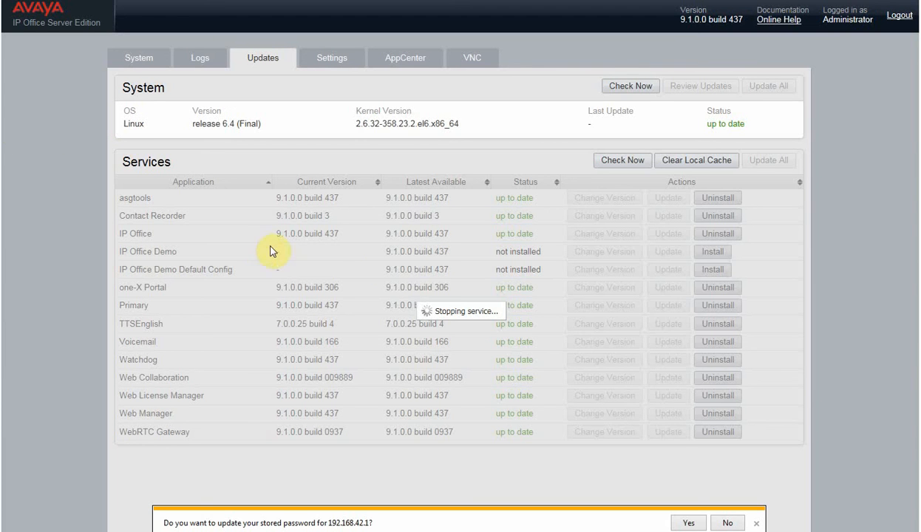
pyautogui.moveTo(380, 263)
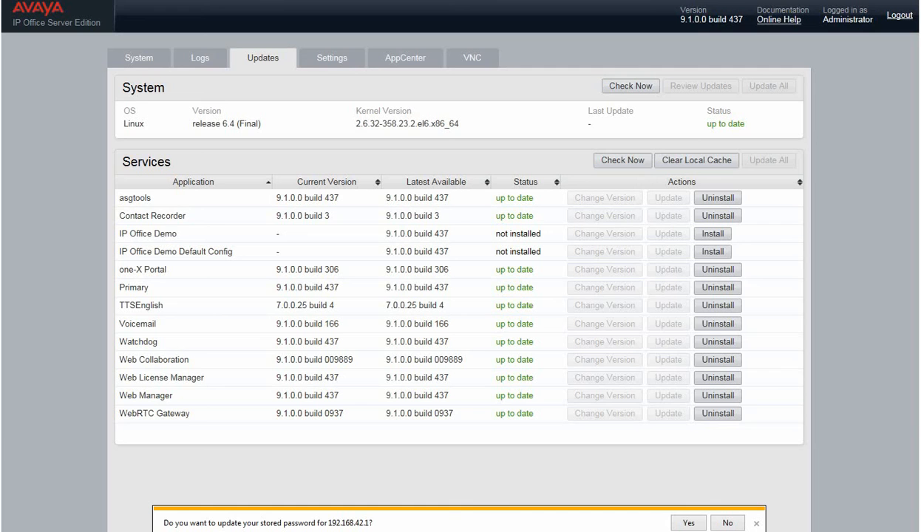
pyautogui.moveTo(273, 223)
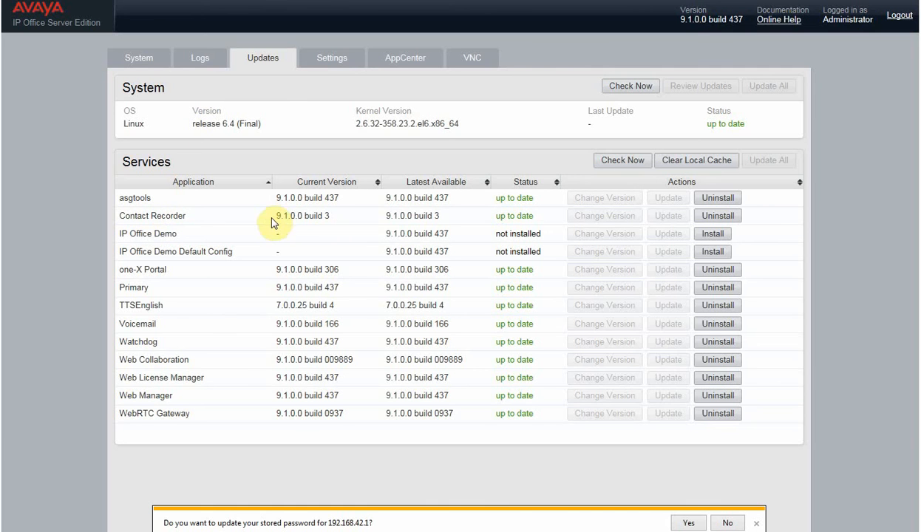
pyautogui.moveTo(267, 224)
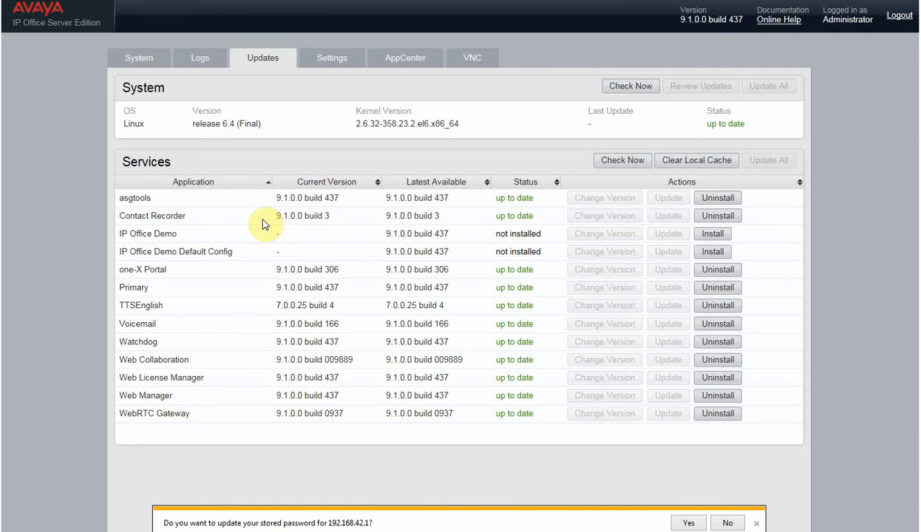
pyautogui.moveTo(193, 273)
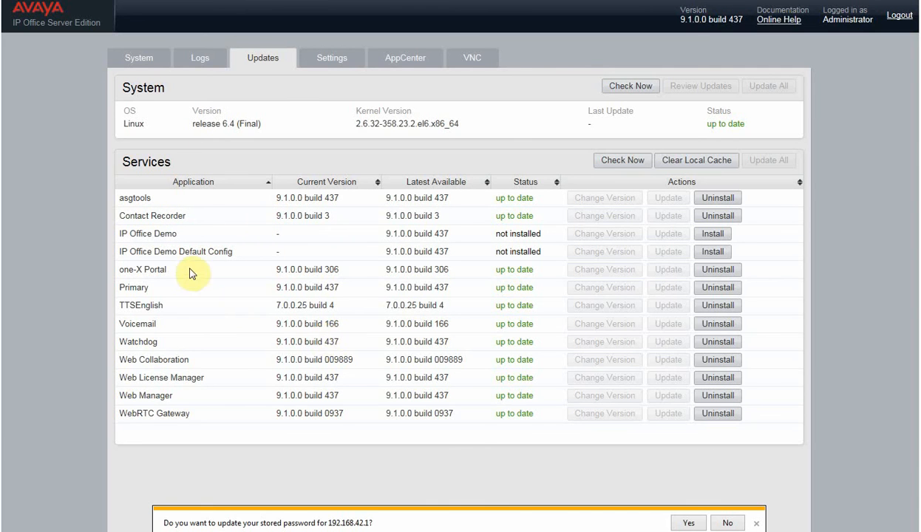
# Install IP Office Demo 9.1.0.0 build 437 from the Updates tab
pyautogui.doubleClick(148, 234)
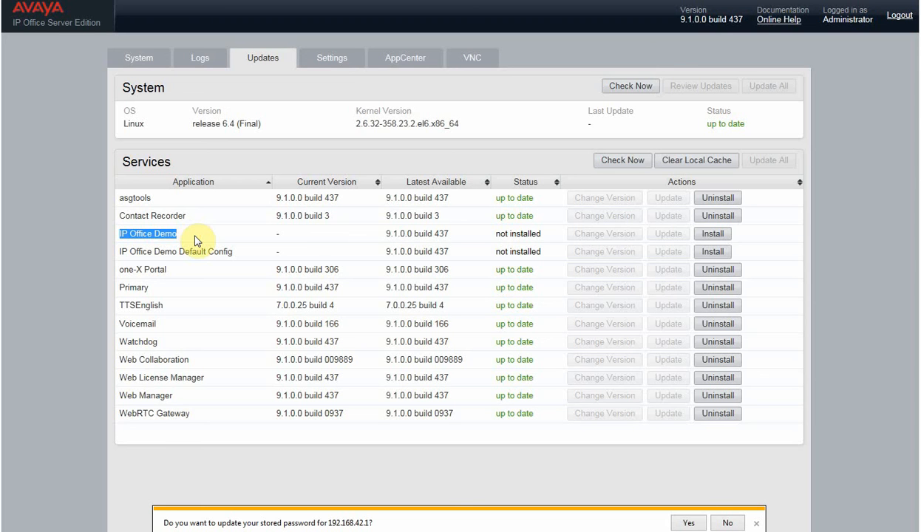
pyautogui.moveTo(712, 234)
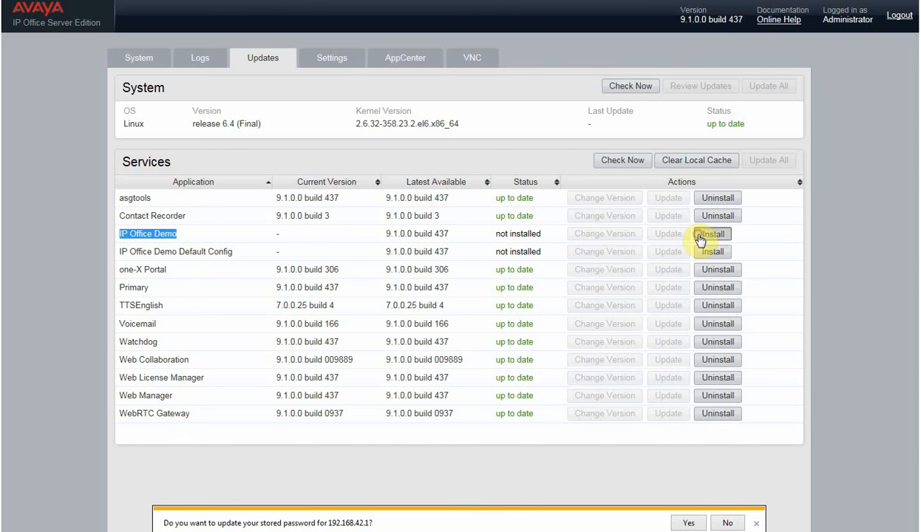
pyautogui.click(712, 233)
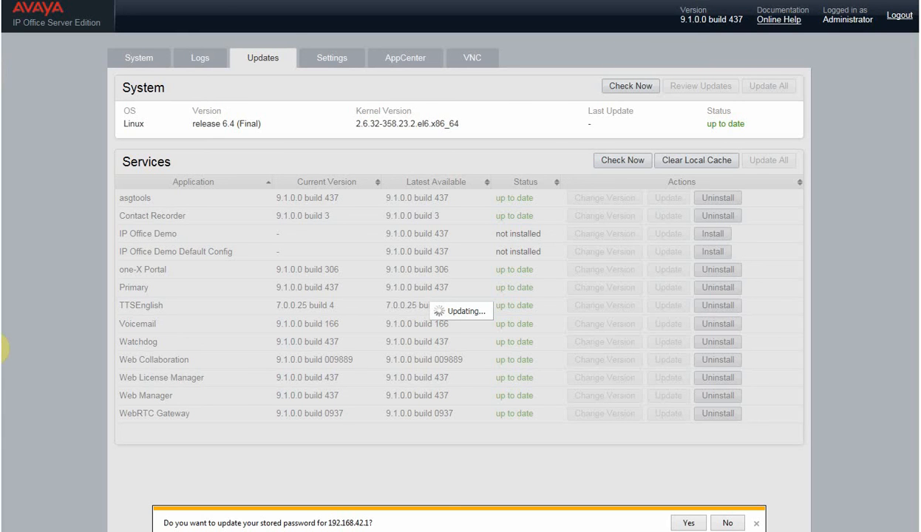
pyautogui.moveTo(23, 80)
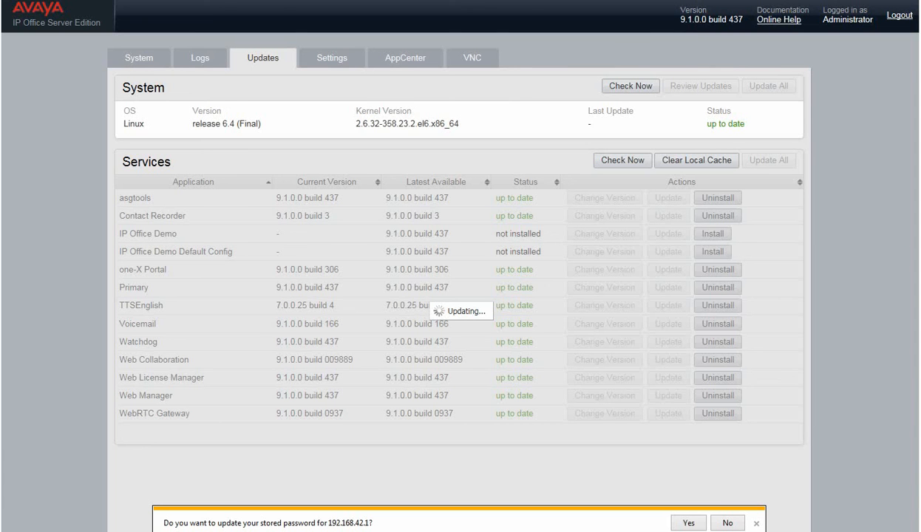
pyautogui.click(712, 233)
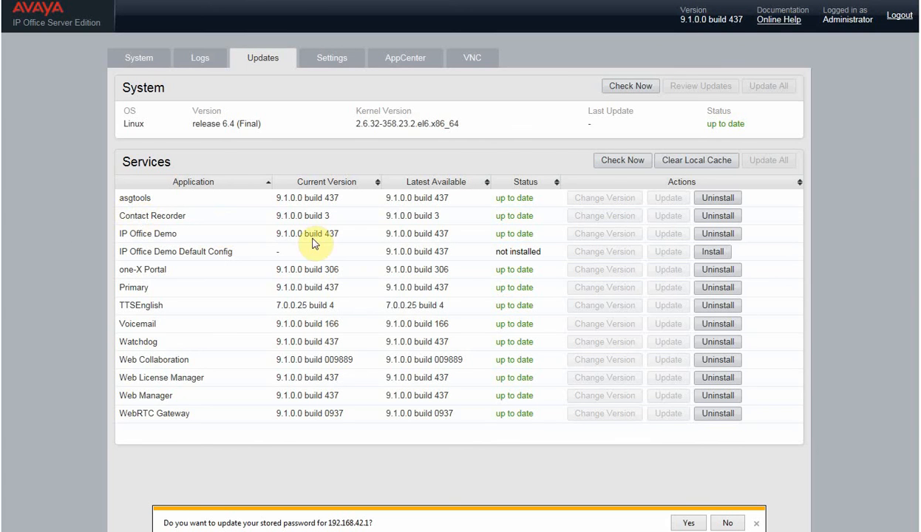
pyautogui.moveTo(543, 249)
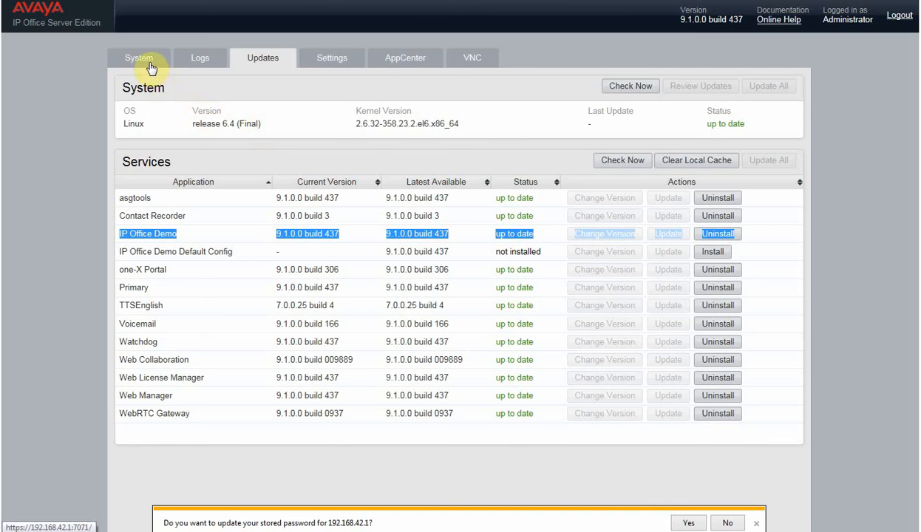
# Start the stopped IP Office Demo service from the System tab's Services panel
pyautogui.click(139, 58)
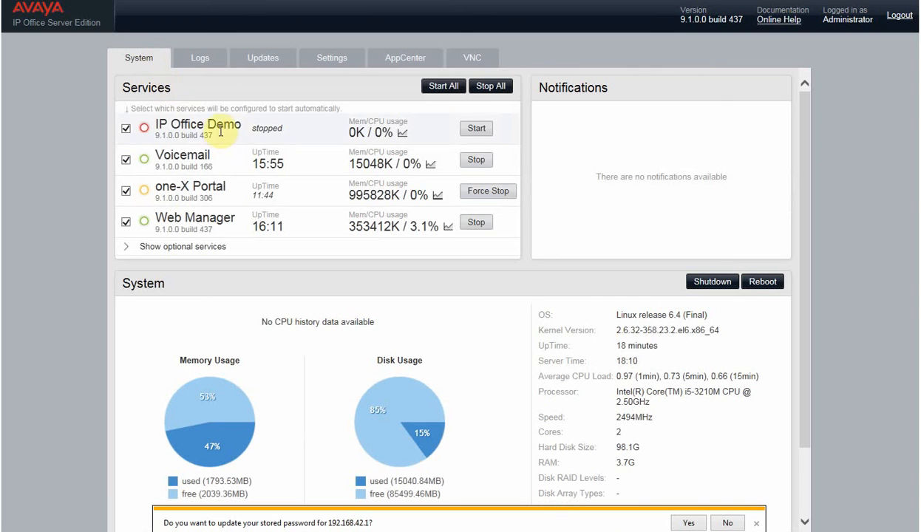
pyautogui.doubleClick(197, 124)
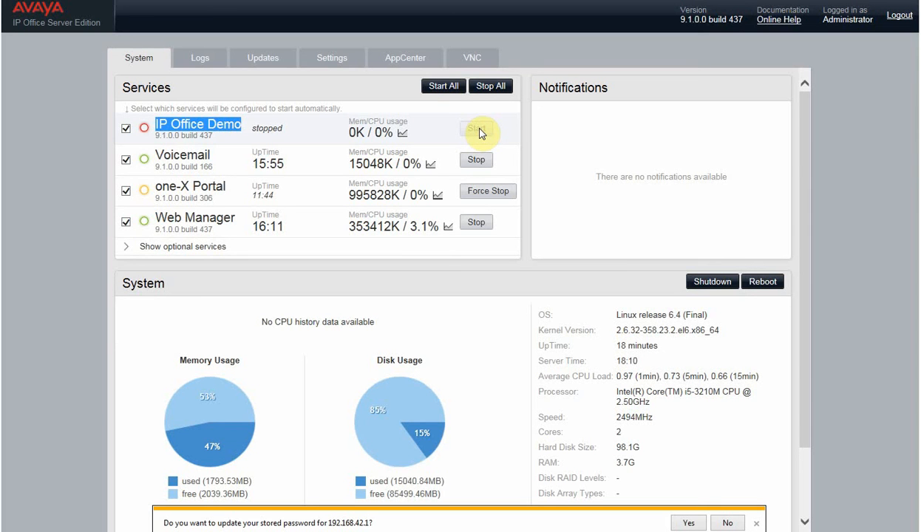
pyautogui.moveTo(301, 122)
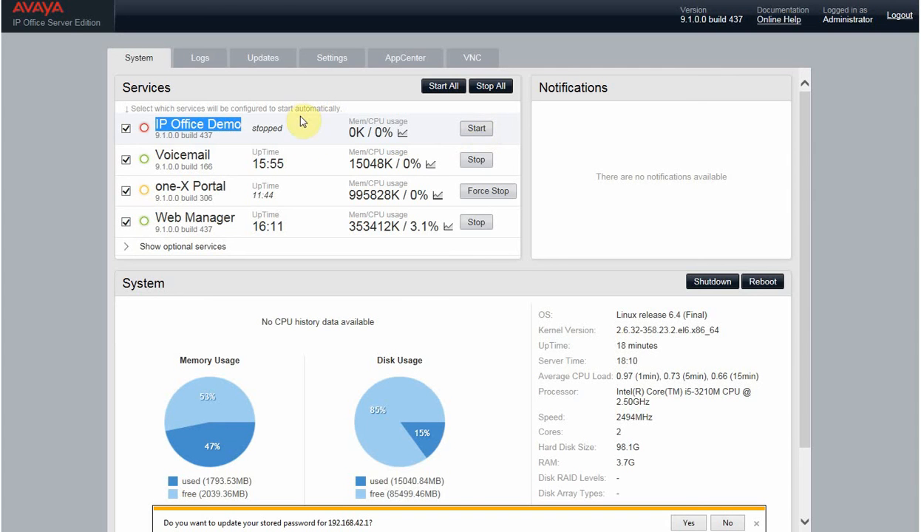
pyautogui.moveTo(471, 133)
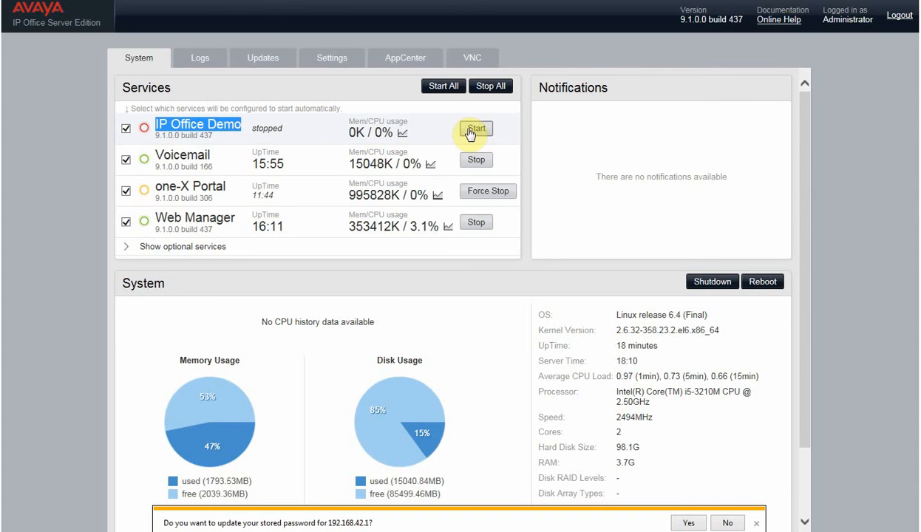
pyautogui.click(476, 128)
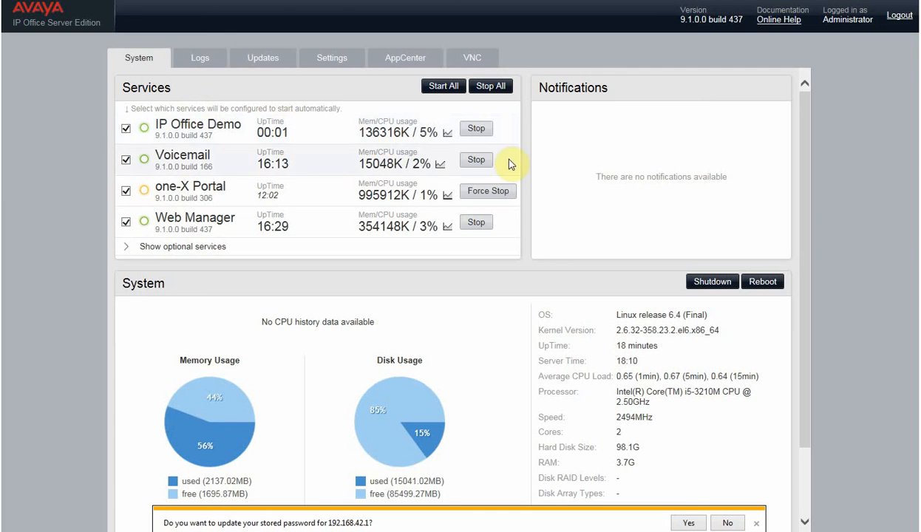
pyautogui.scroll(-3)
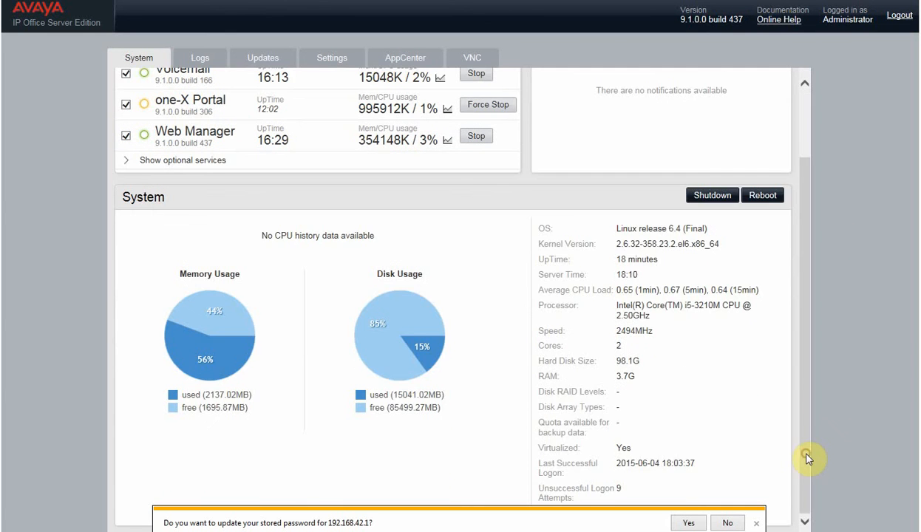
pyautogui.scroll(3)
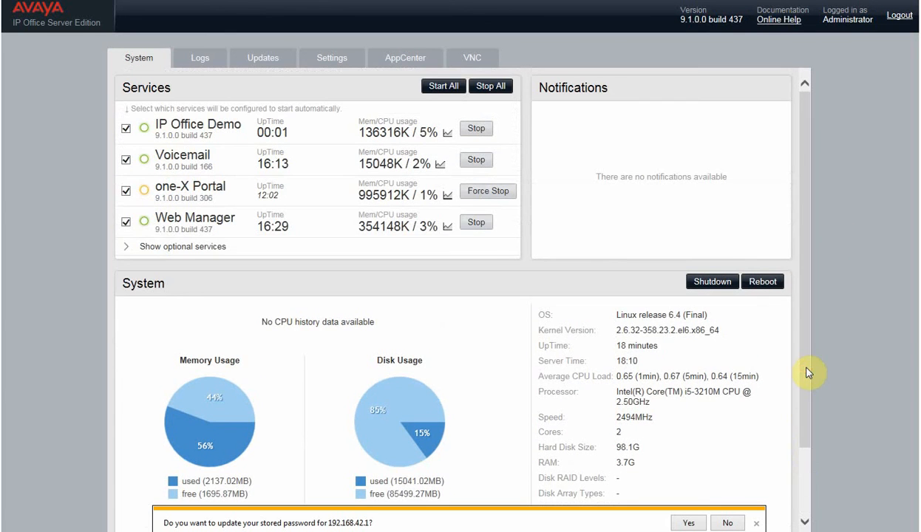
pyautogui.moveTo(274, 151)
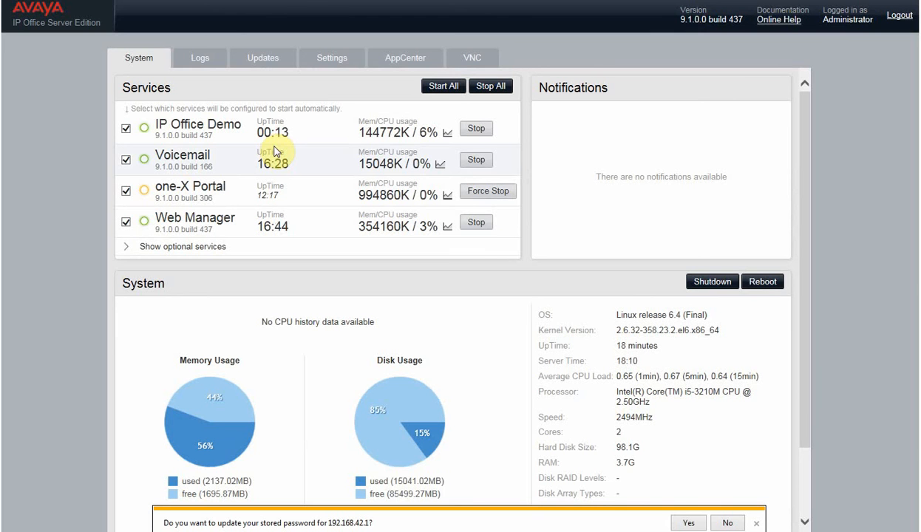